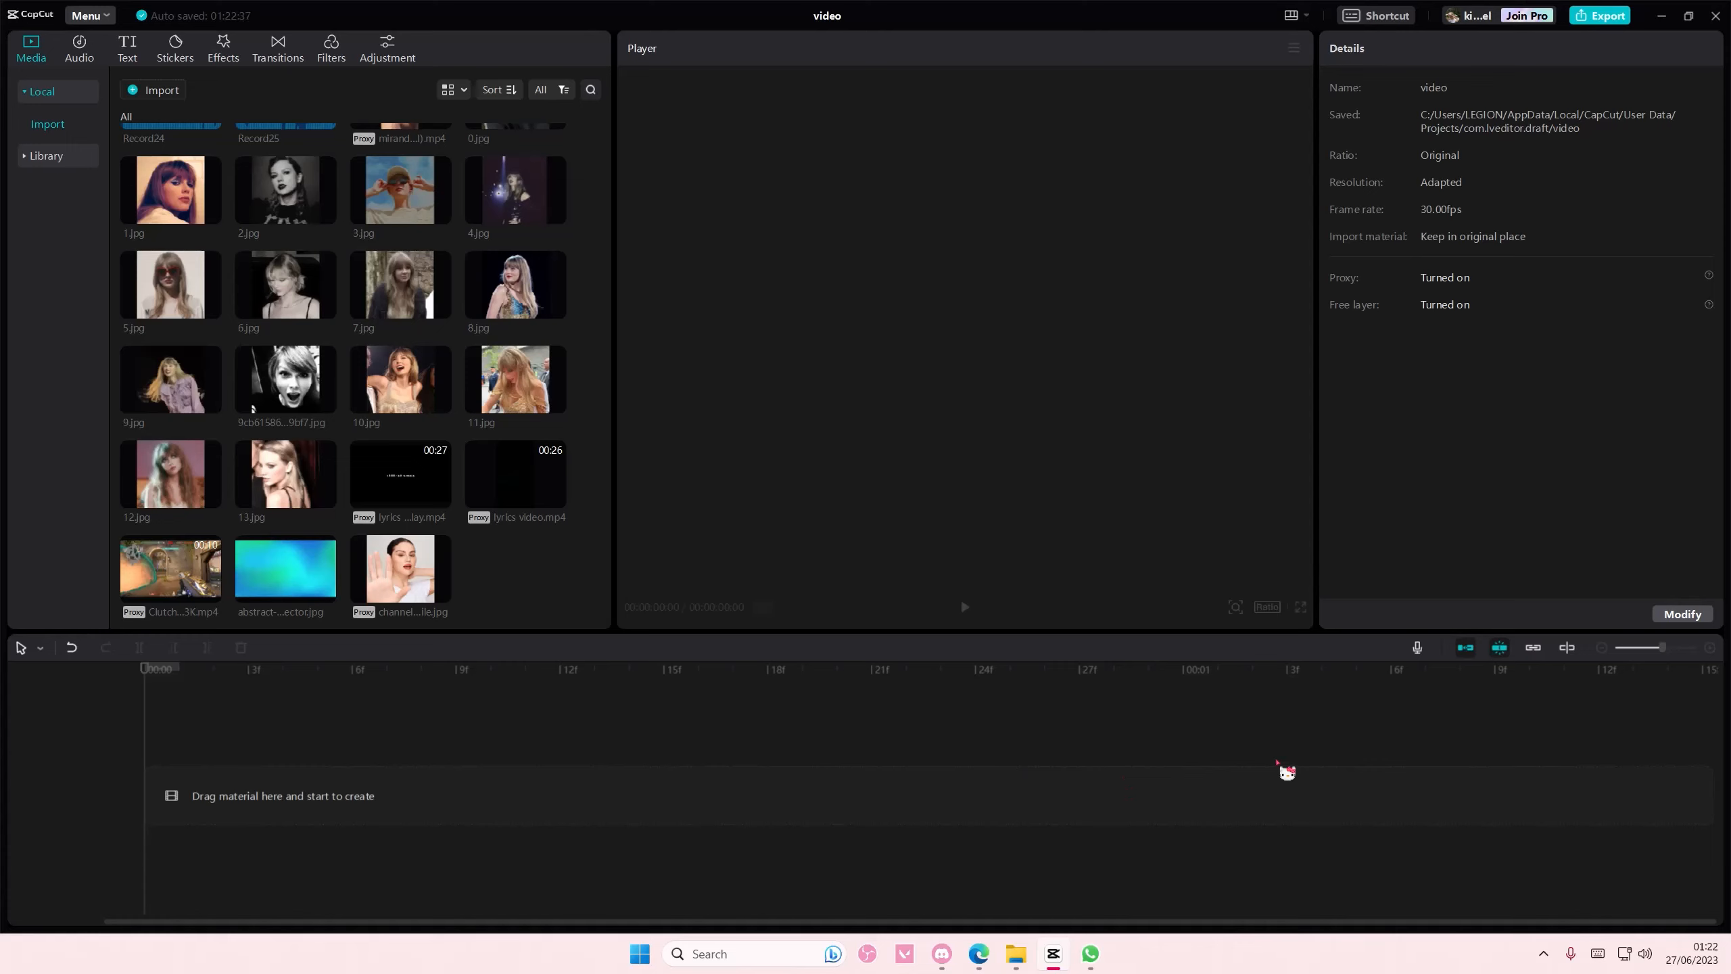
pyautogui.moveTo(1278, 771)
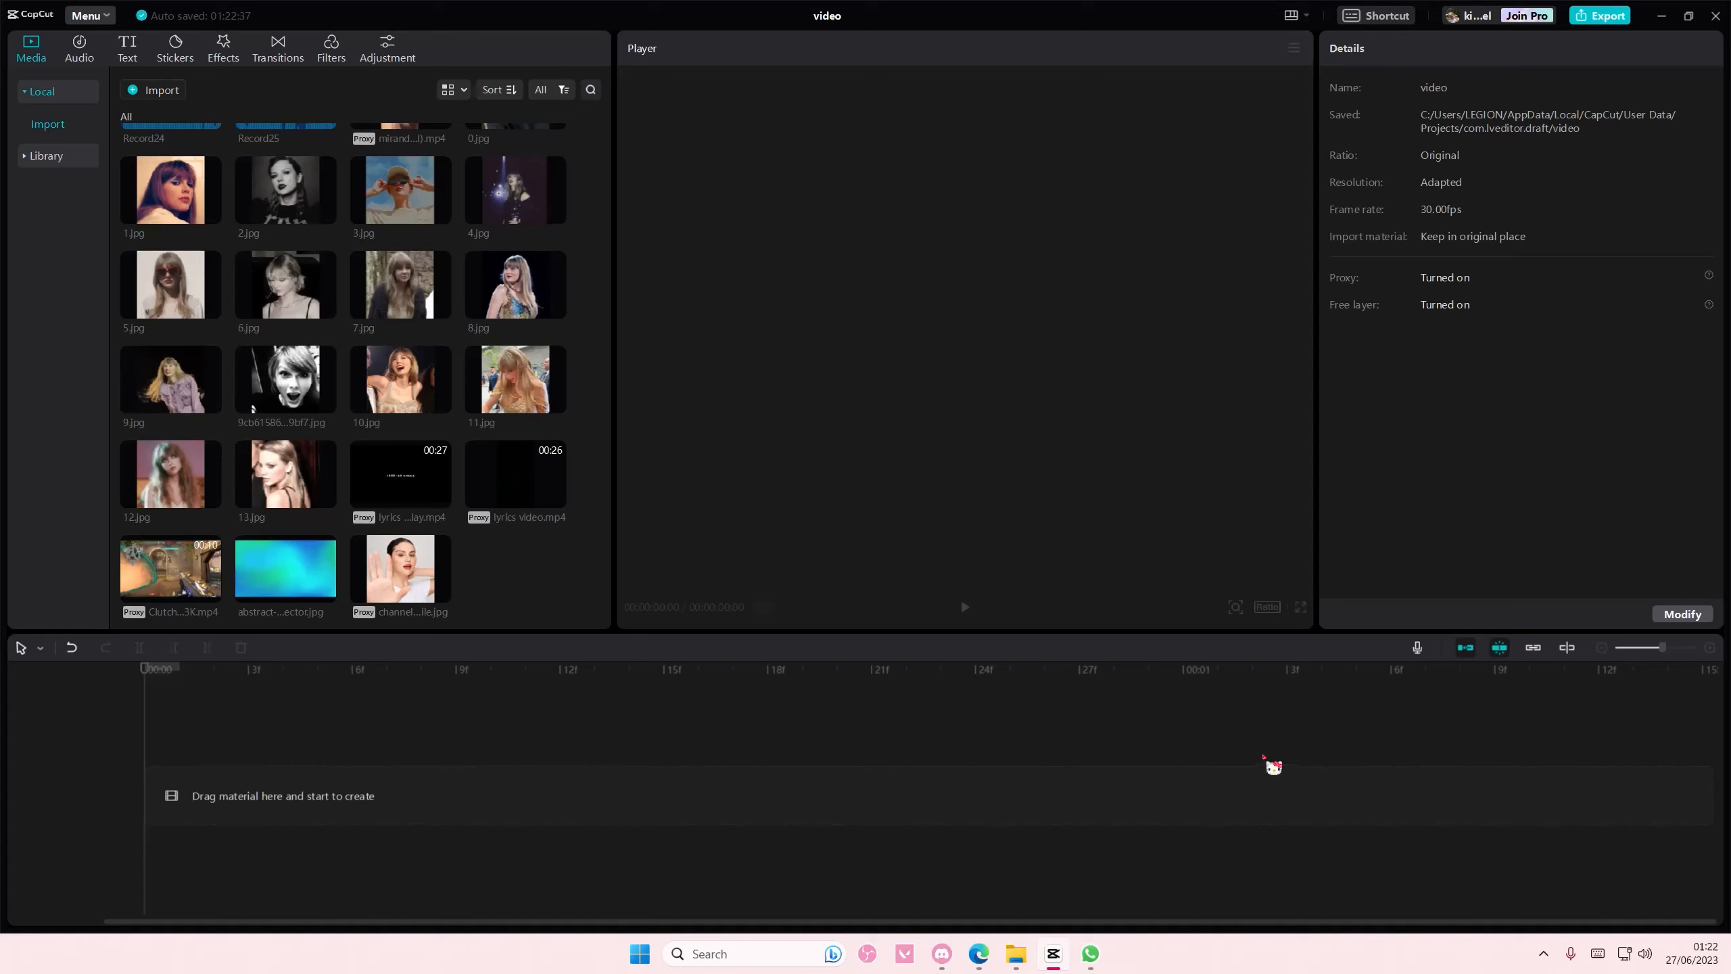
pyautogui.moveTo(508, 594)
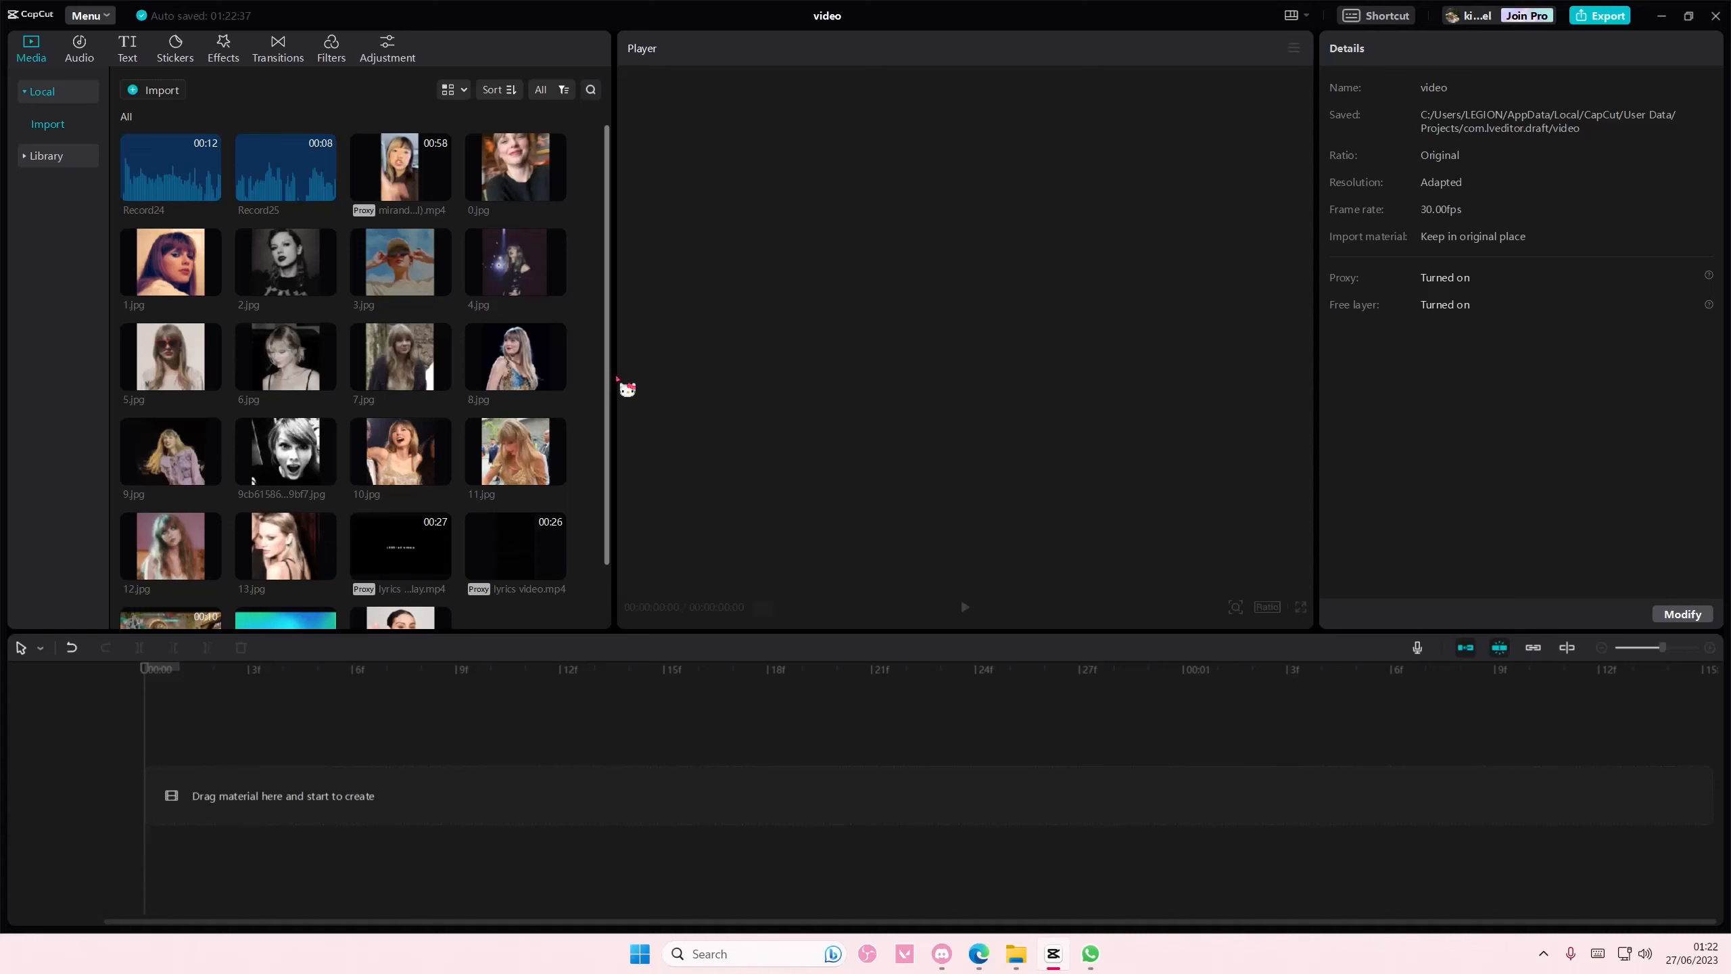
# Reveal 8.jpg in its folder via Open file location from the media library.
pyautogui.rightClick(514, 355)
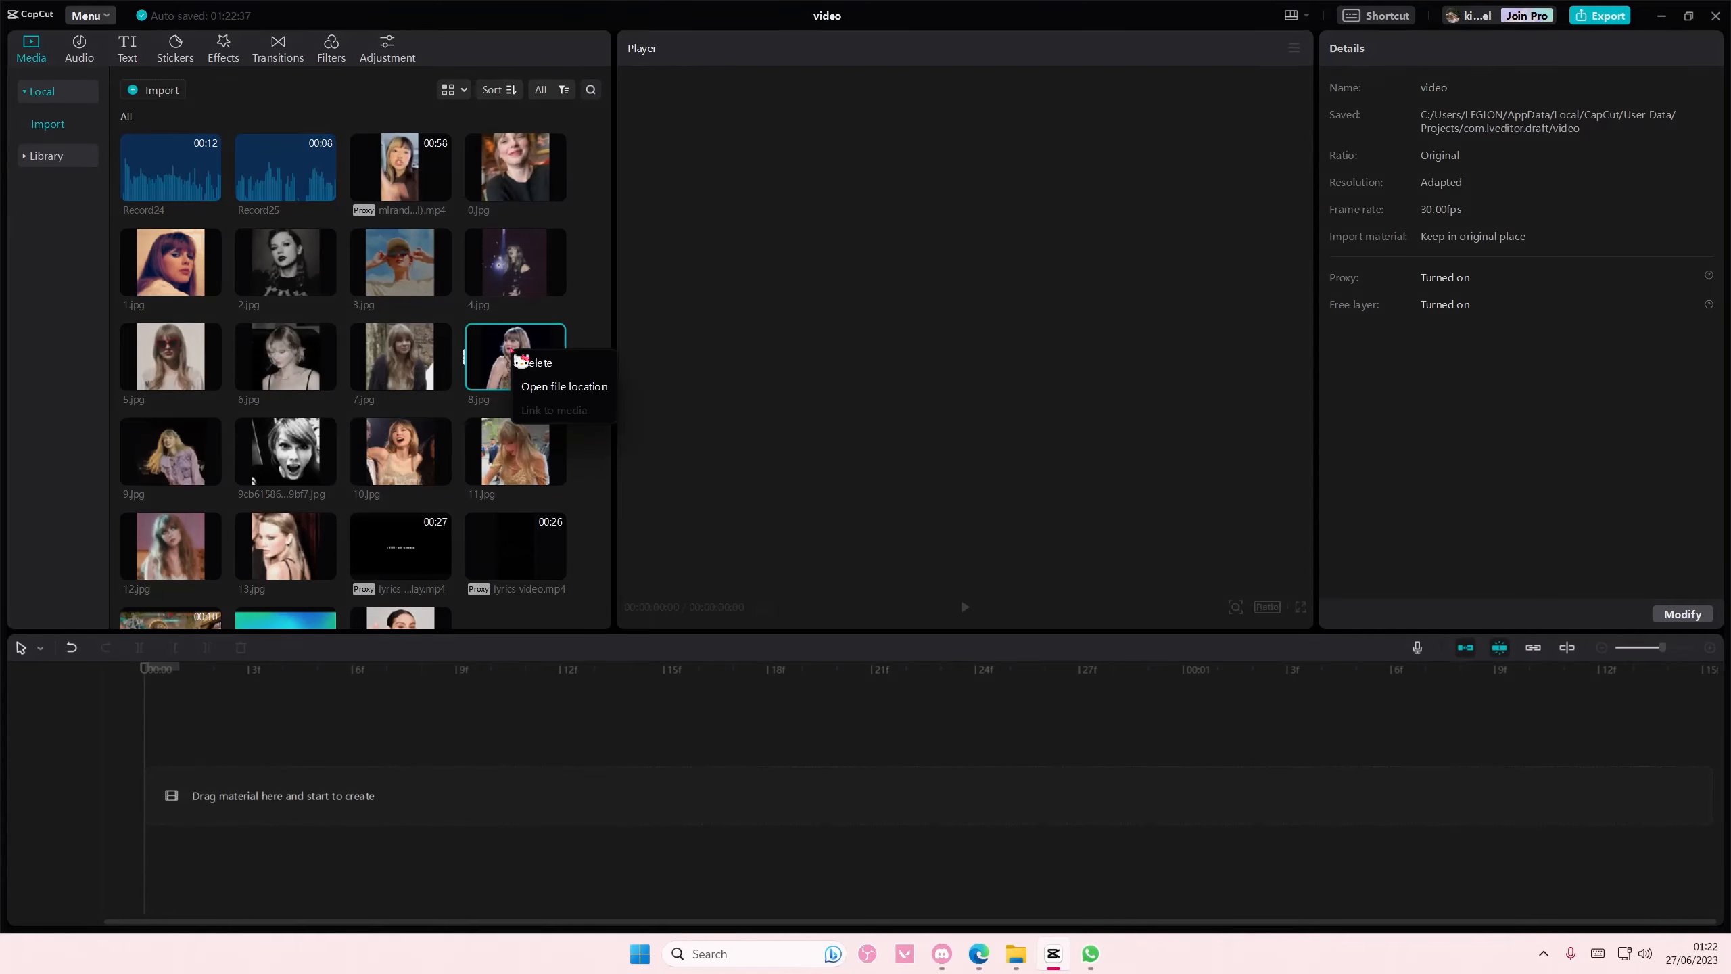
pyautogui.click(563, 387)
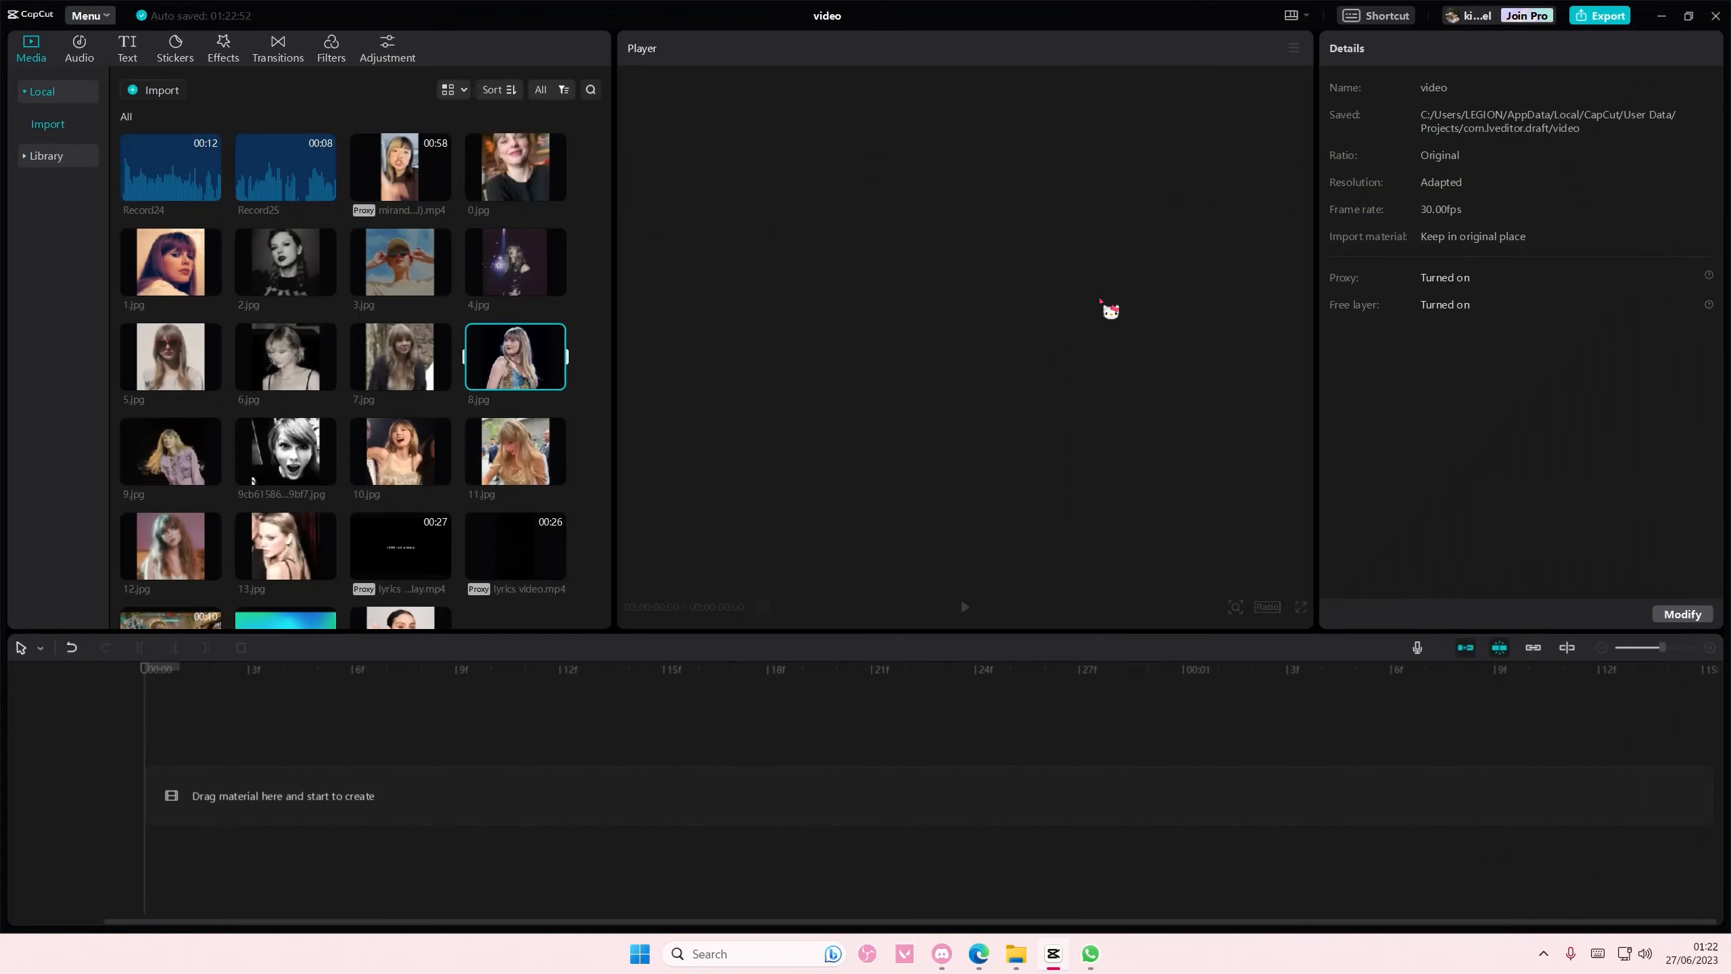
pyautogui.moveTo(592, 327)
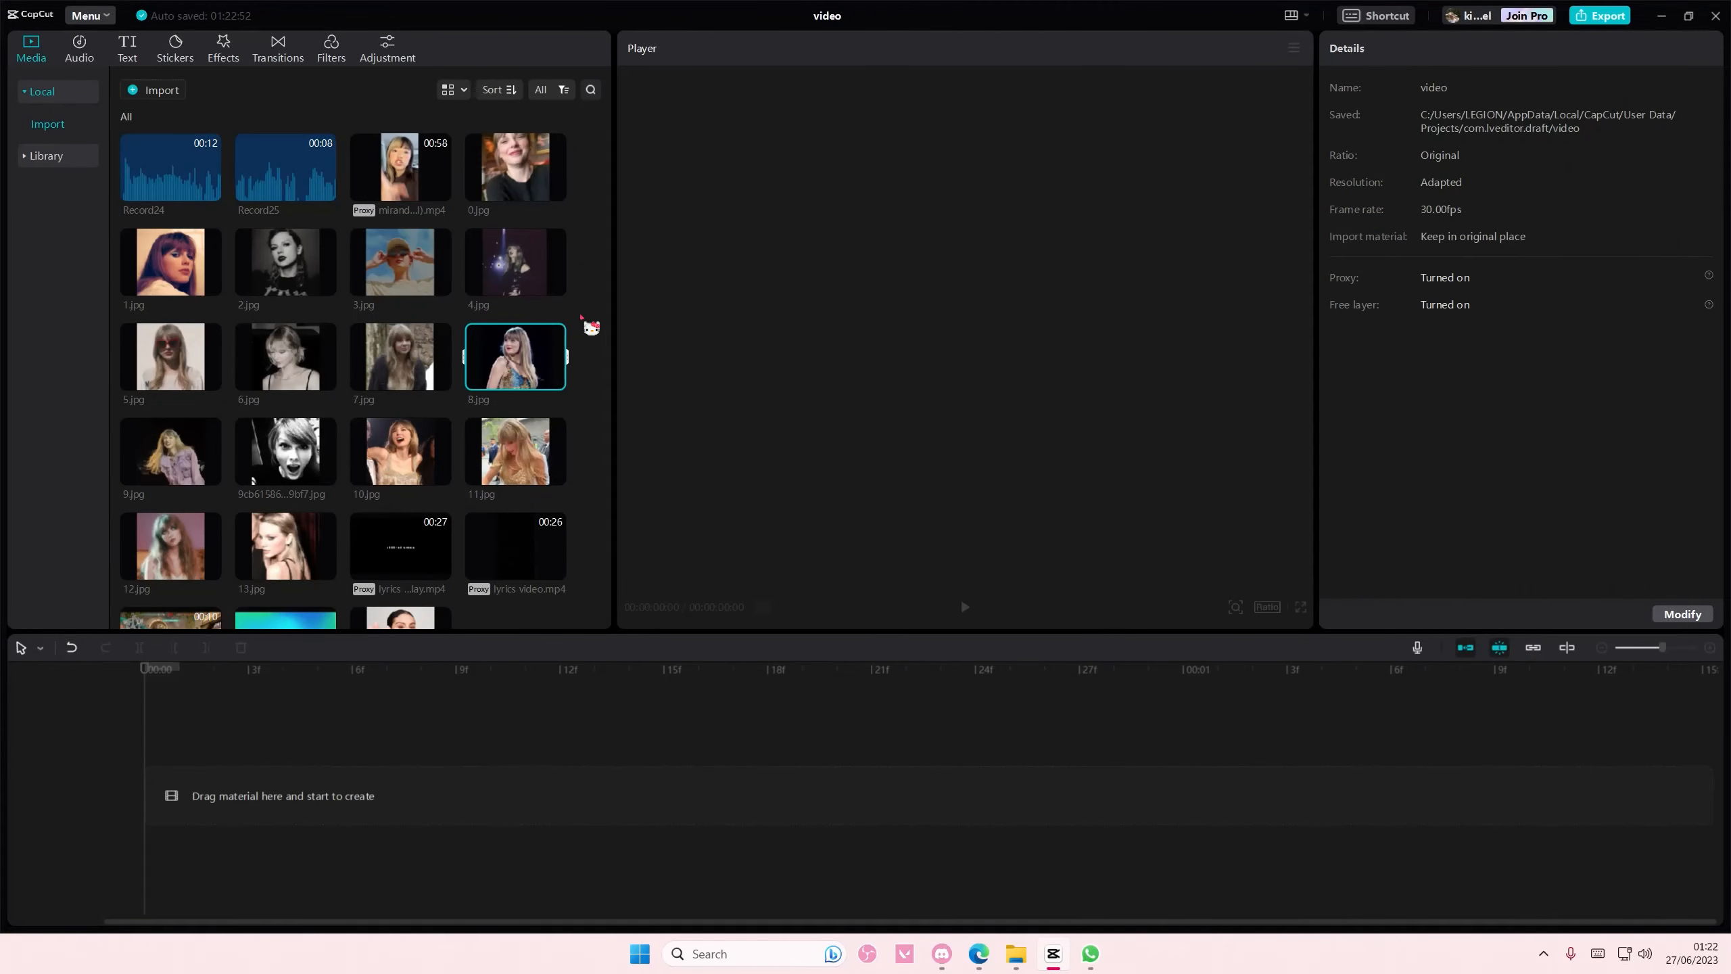